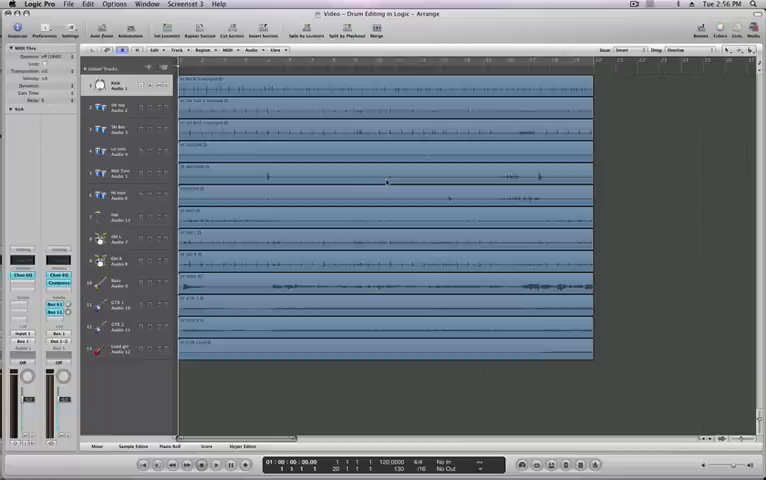
mouse_move(619, 203)
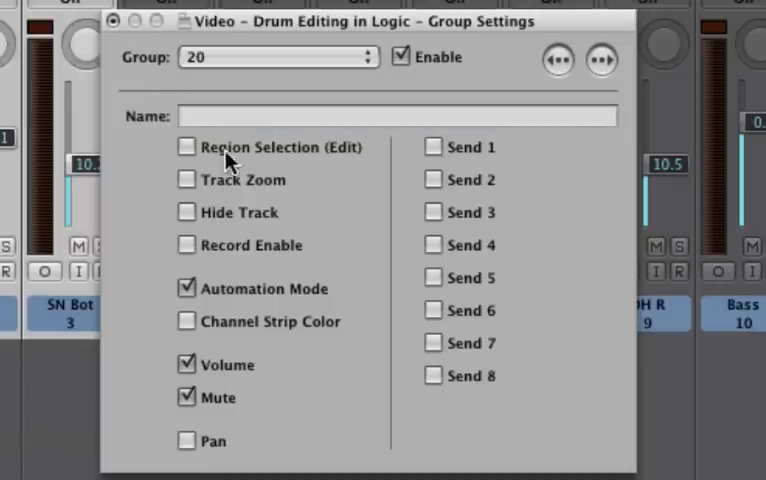
- Name group 20 'Snare' and enable Region Selection (Edit) and Track Zoom linking
click(400, 115)
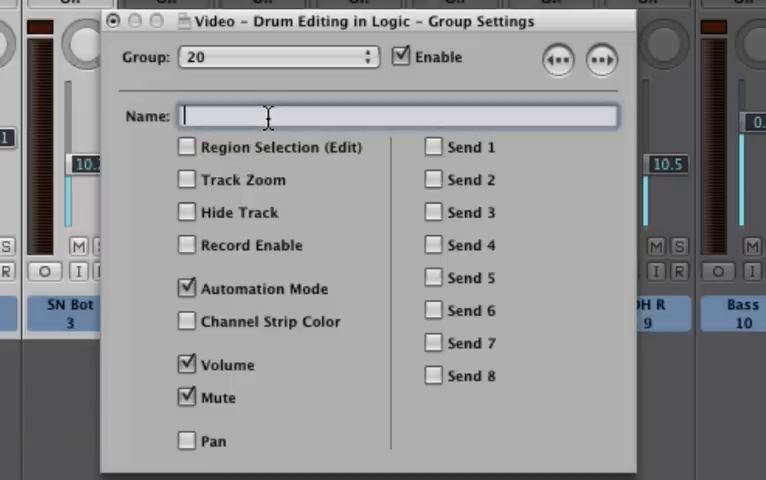
text(Snare)
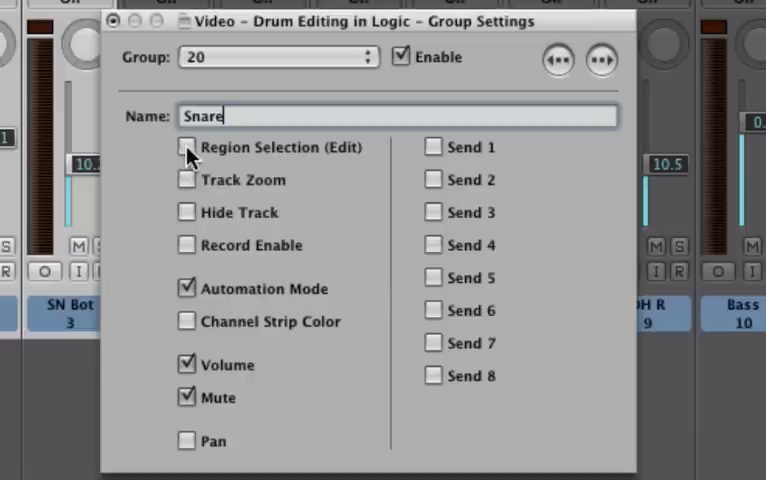
click(185, 147)
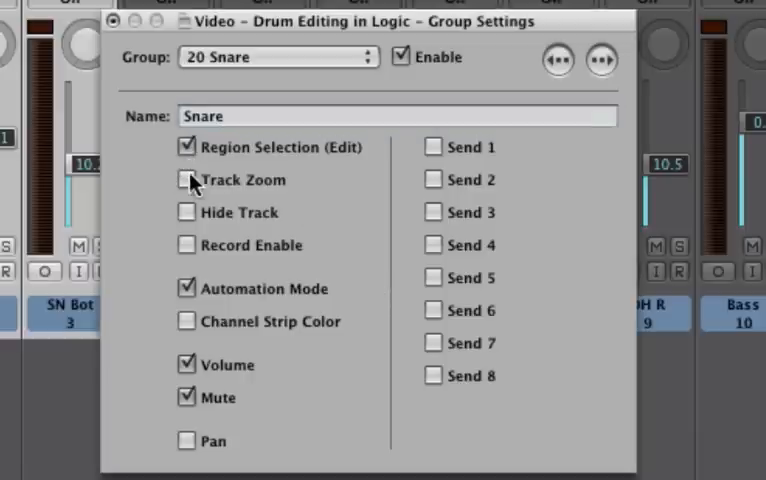
click(185, 181)
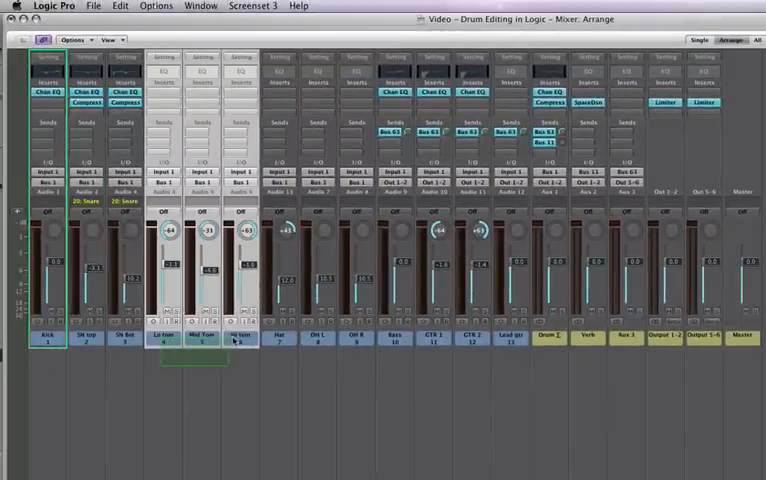
- Assign the three tom channels to group 21 'Toms', linking Region Selection and Track Zoom
click(185, 197)
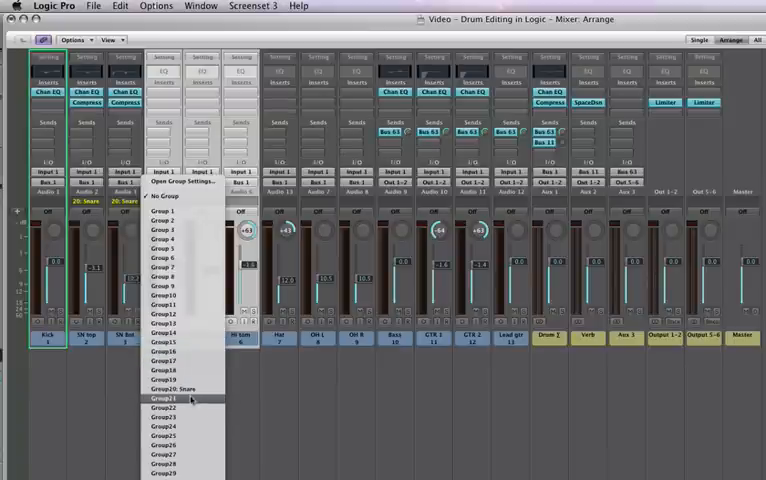
click(163, 398)
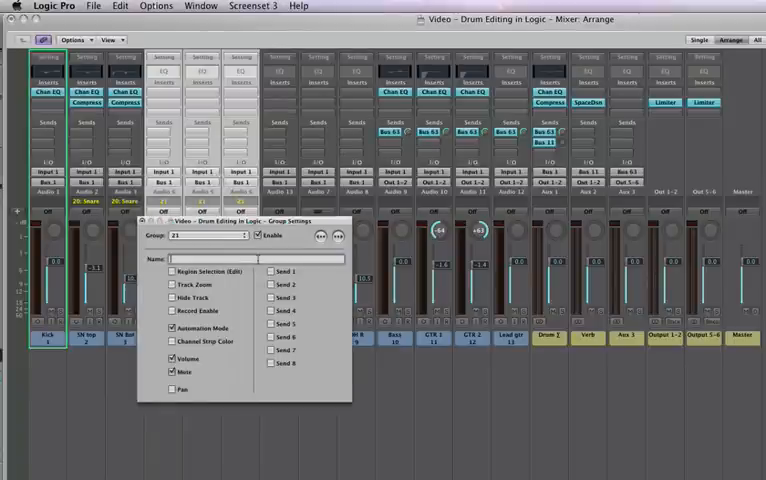
text(Toms)
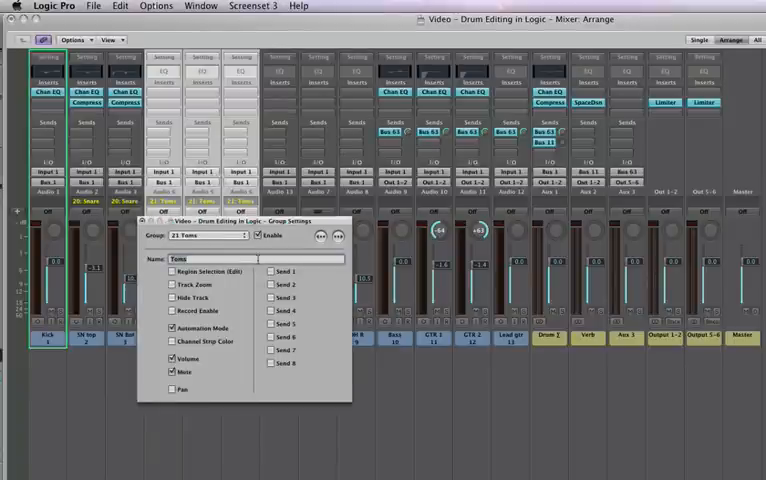
click(172, 272)
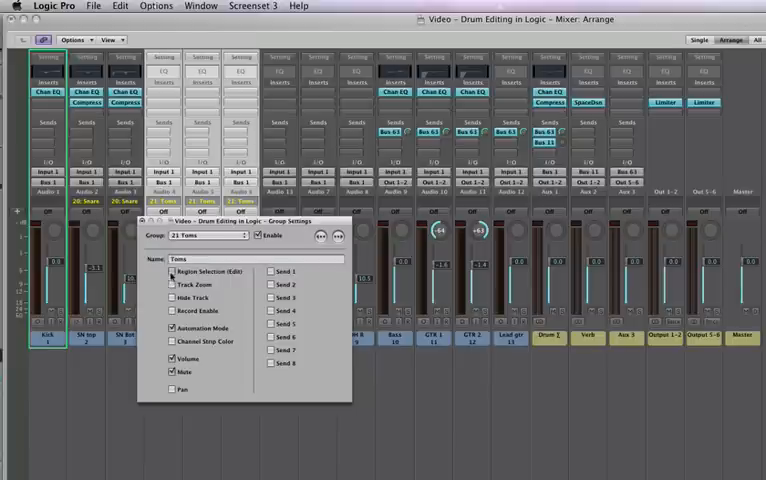
click(173, 285)
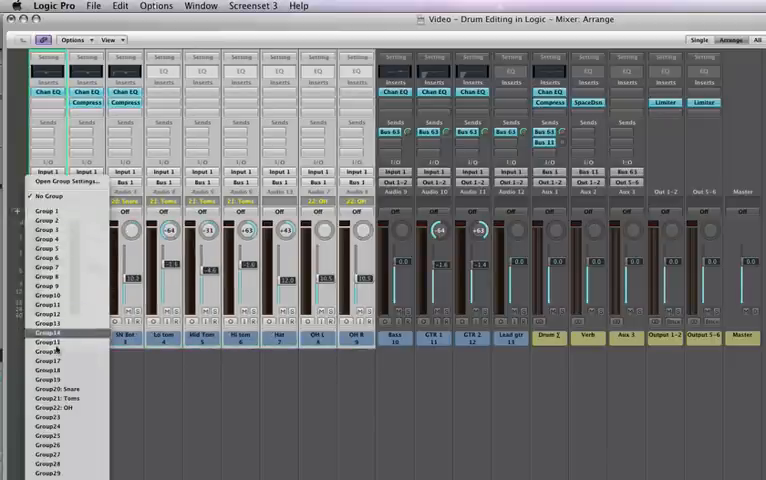
- Assign drum channels 1–8 to group 23 'ALL DRUMS' with Track Zoom linked, closing Group Settings
click(48, 417)
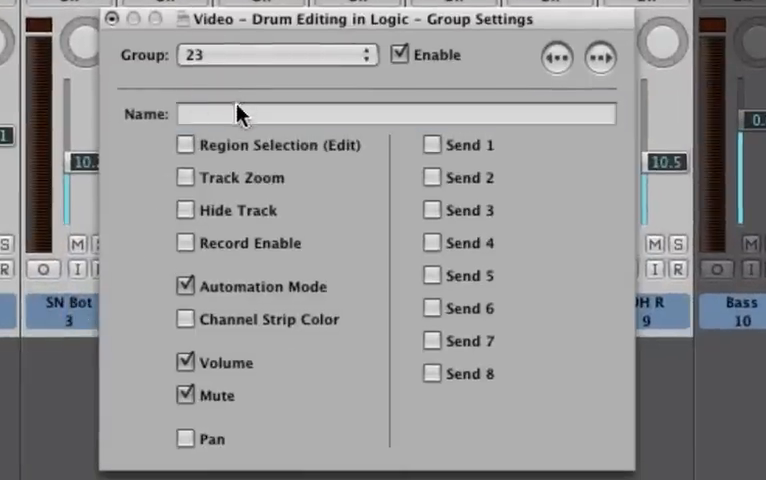
text(ALL DRUMS)
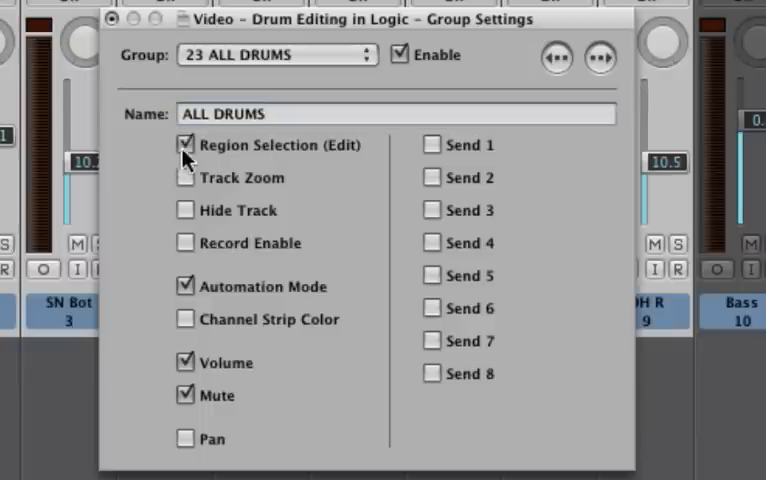
click(184, 178)
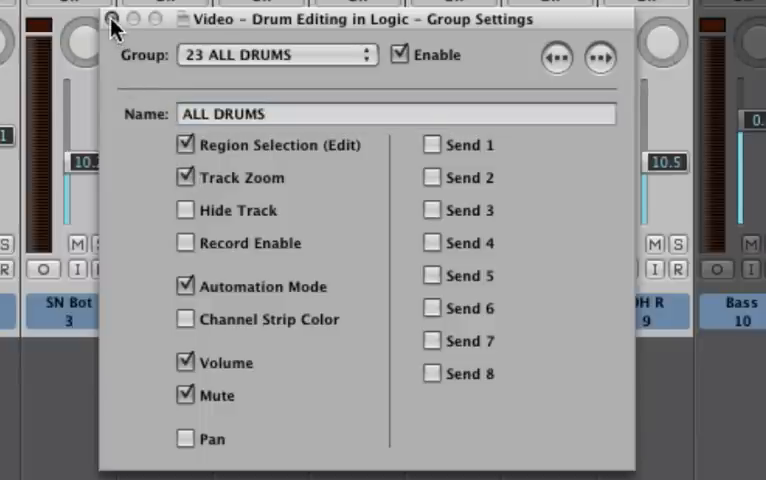
click(111, 19)
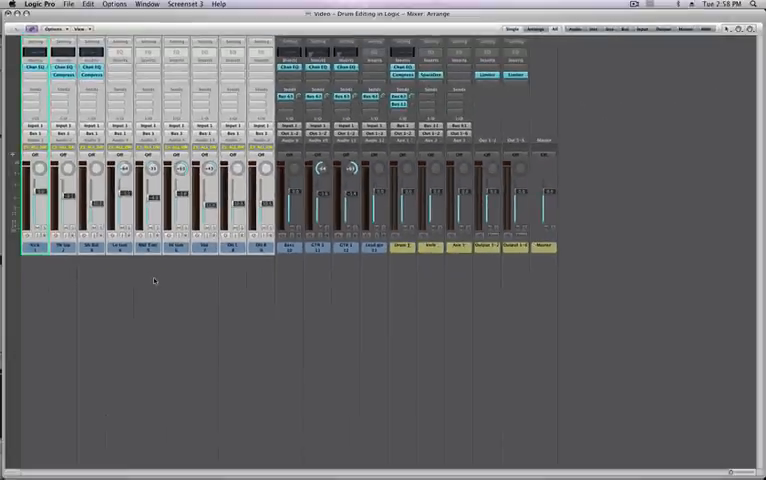